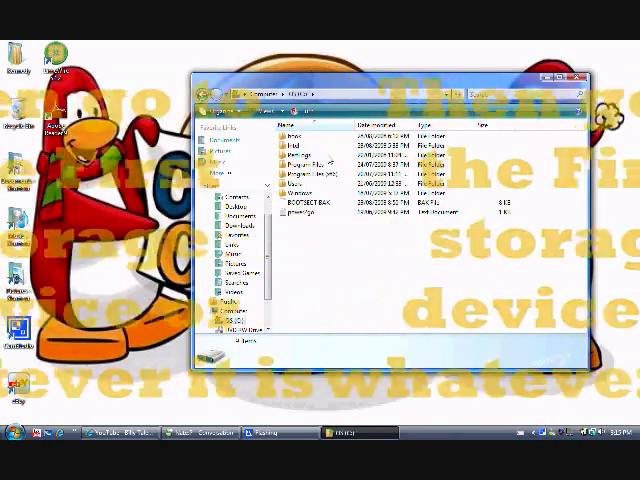
Create an addontfx folder in Program Files\Movie Maker\Shared, approving the permission prompt.
double_click(298, 158)
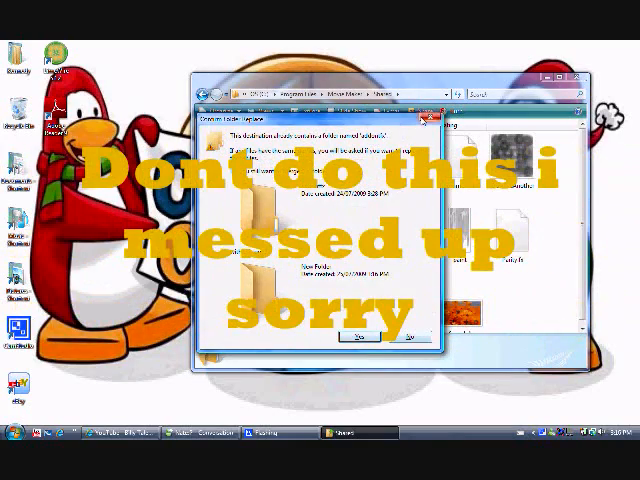
left_click(359, 332)
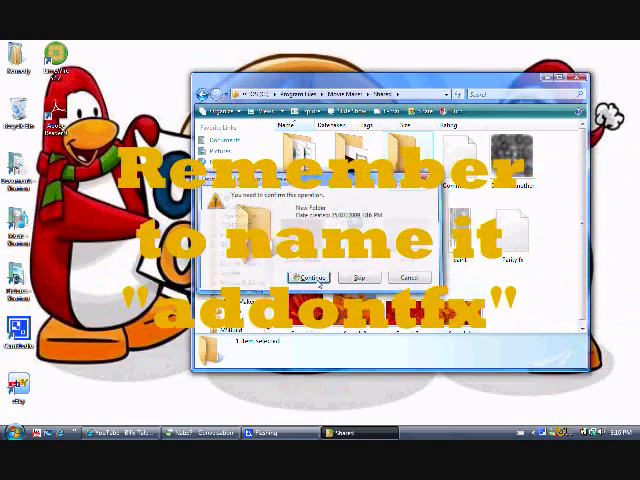
left_click(305, 277)
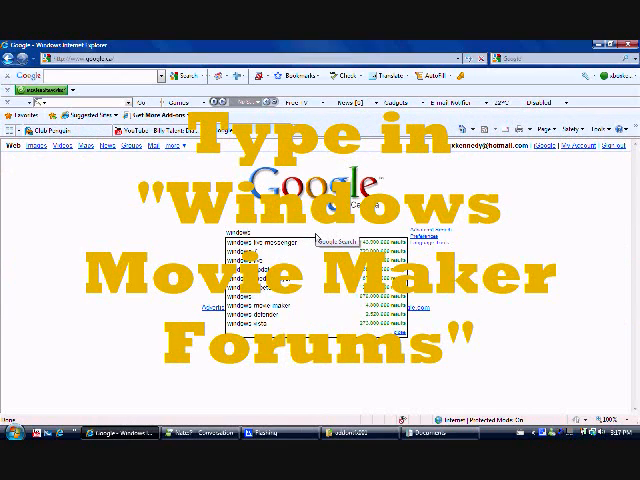
Google 'windows movie maker forums' and open the Movie Maker Forums result.
type("windows movie maker forums")
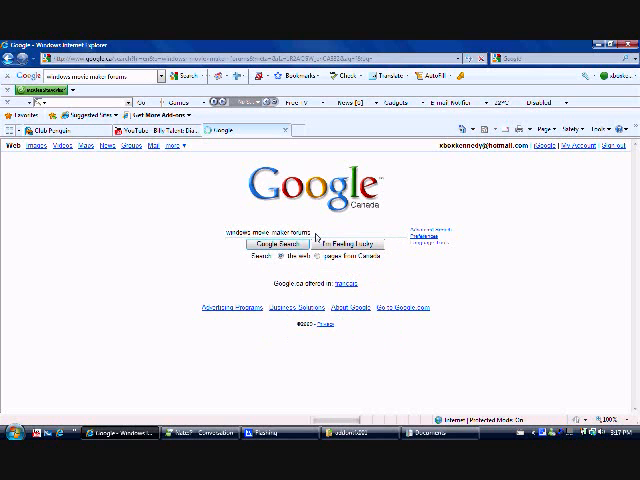
left_click(277, 243)
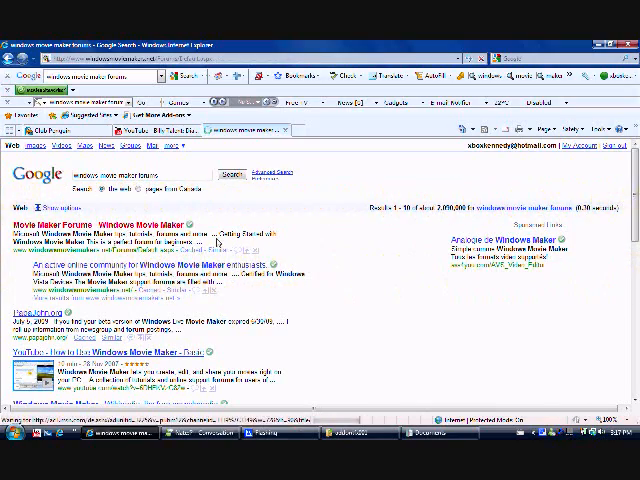
left_click(100, 224)
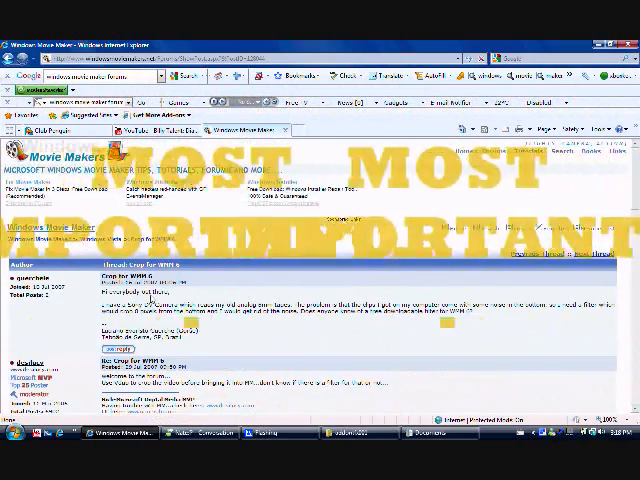
Copy the crop effect XML code from the reply in the 'Crop for WMM 6' thread.
scroll("down", 3)
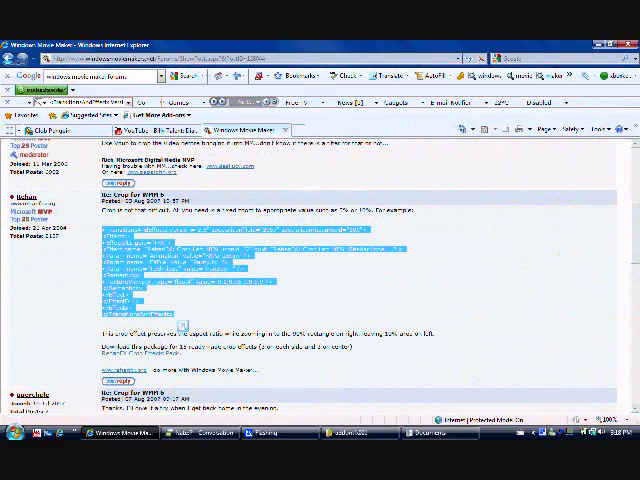
left_click(12, 433)
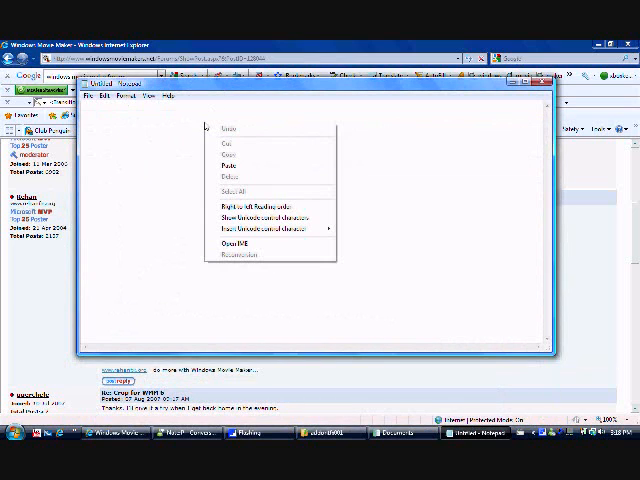
Paste the crop XML into Notepad, save it as crop.xml in Documents, and close Notepad.
left_click(230, 165)
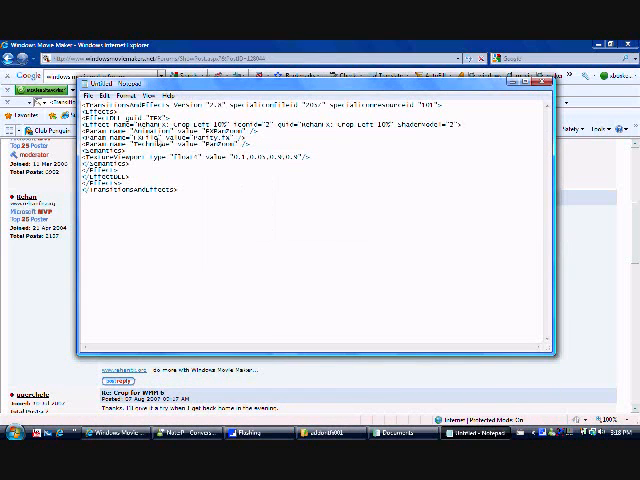
left_click(83, 93)
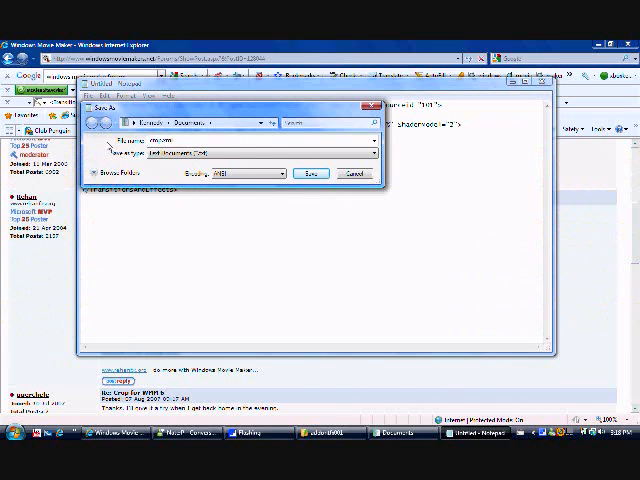
left_click(312, 173)
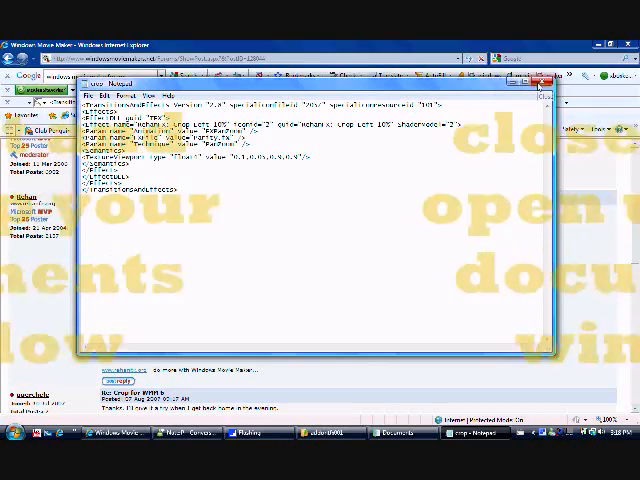
left_click(542, 84)
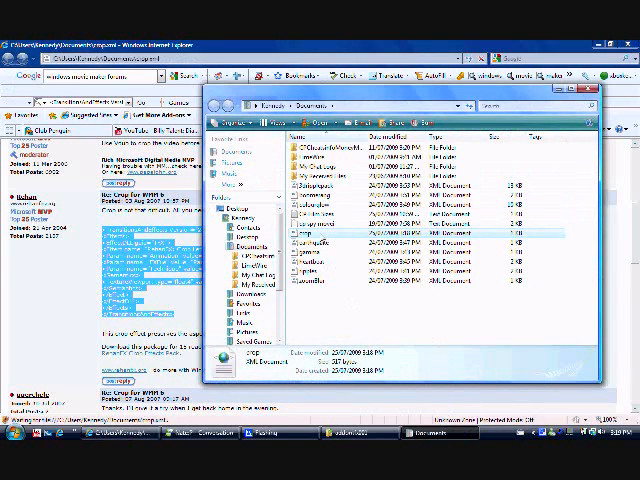
Move crop.xml from Documents into Movie Maker\Shared\addontfx, then close the XML page and Explorer.
right_click(330, 233)
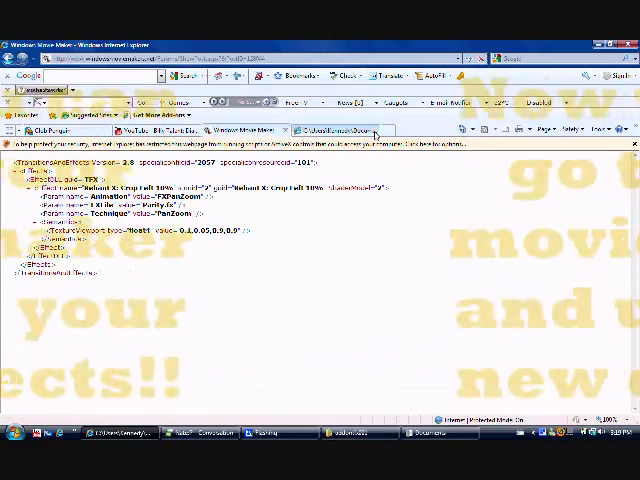
left_click(140, 129)
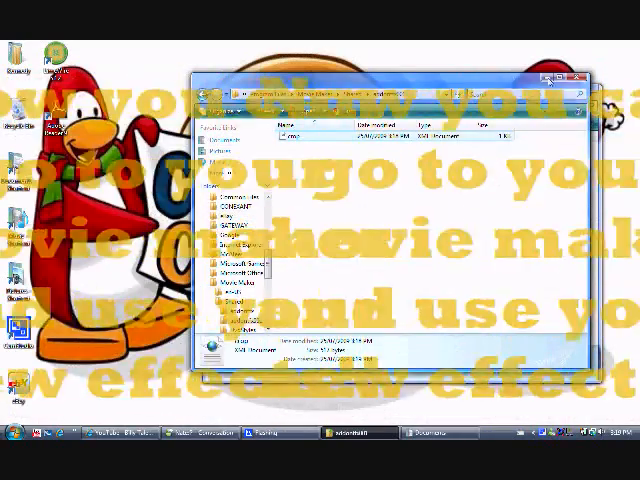
left_click(583, 78)
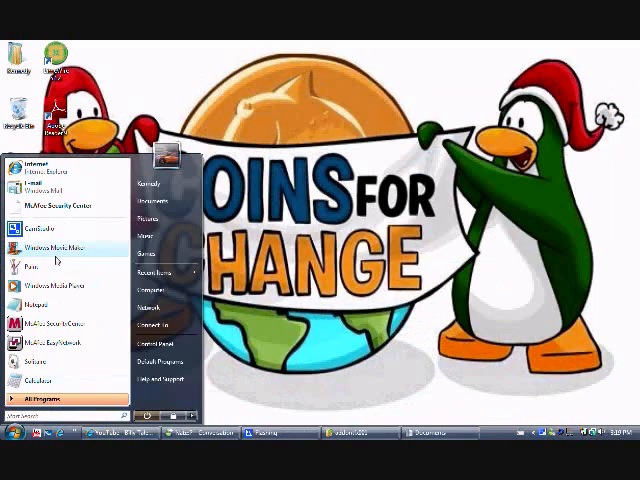
Launch Windows Movie Maker and scroll through its Effects list.
left_click(37, 241)
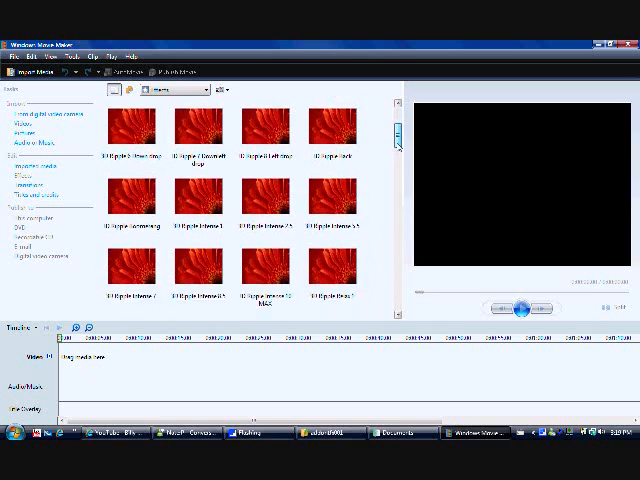
scroll("down", 3)
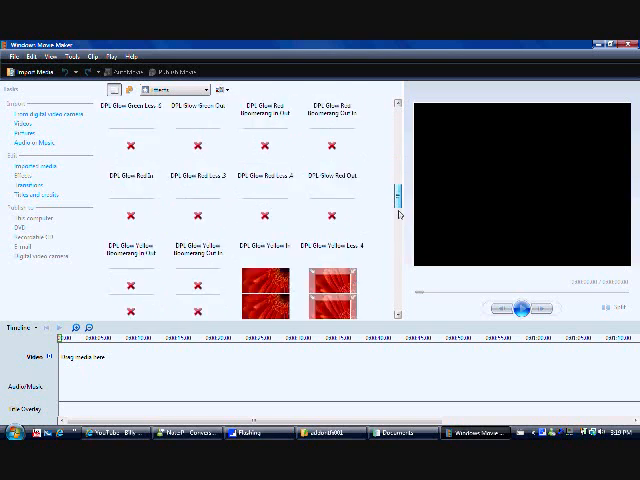
scroll("down", 3)
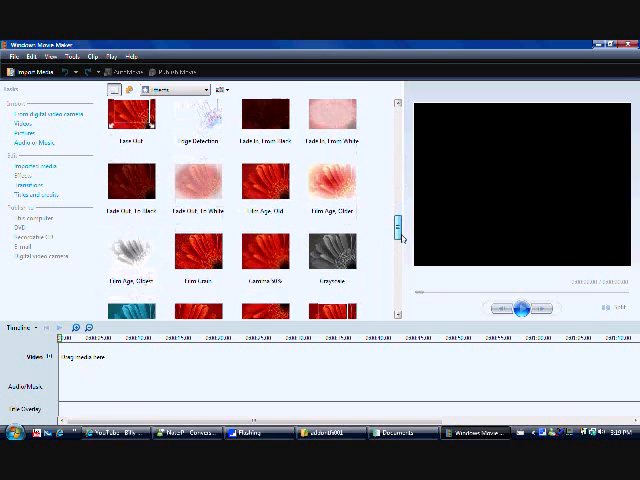
scroll("down", 3)
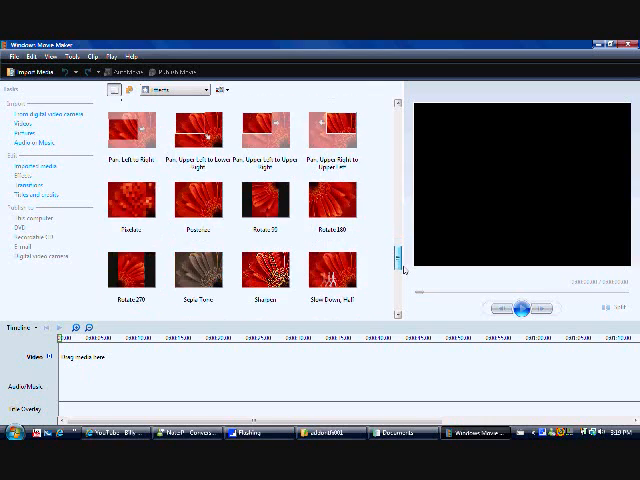
scroll("down", 3)
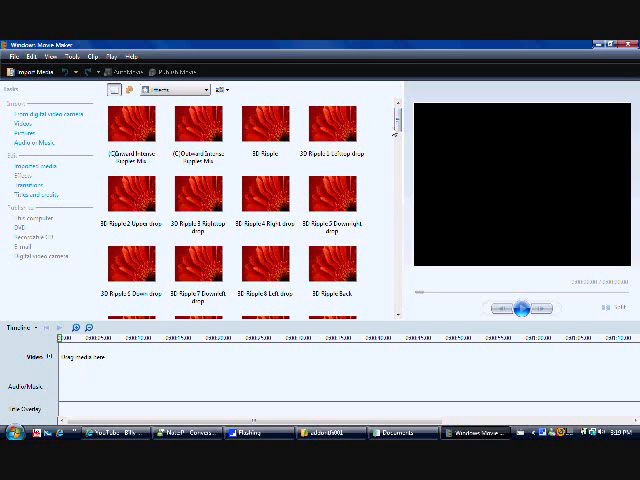
scroll("down", 3)
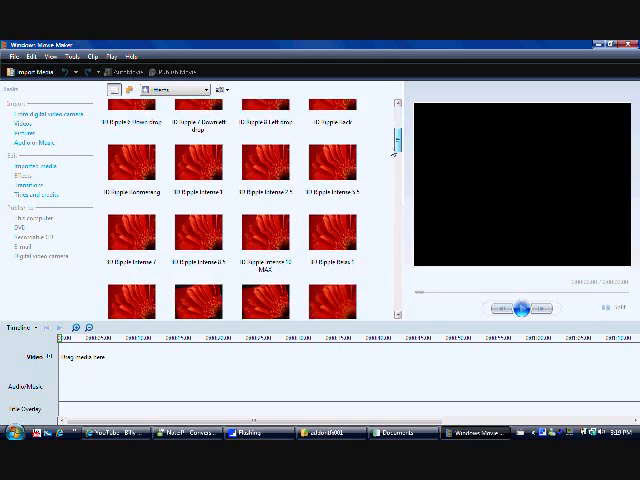